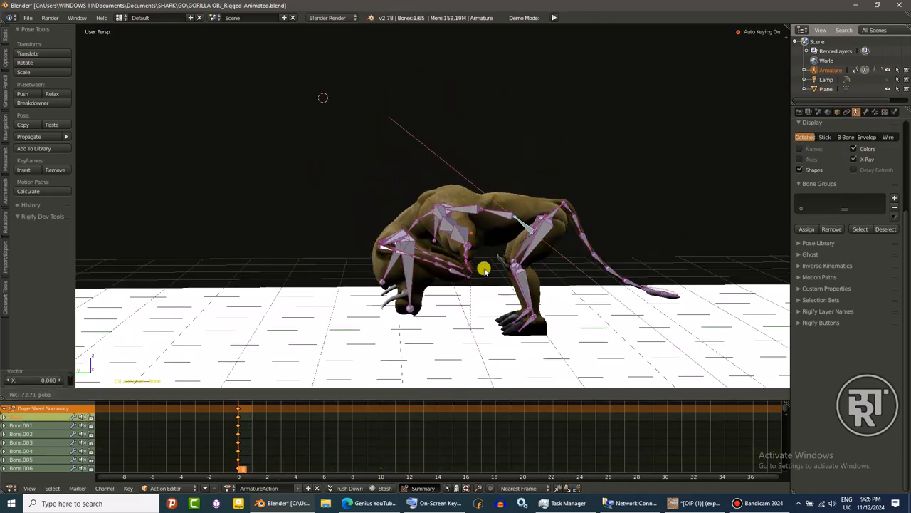
# - Rotate leg and spine bones into a crouch-to-leap stride keyed at frames 0, 14, 28
pyautogui.moveTo(484, 270); pyautogui.dragTo(460, 245)
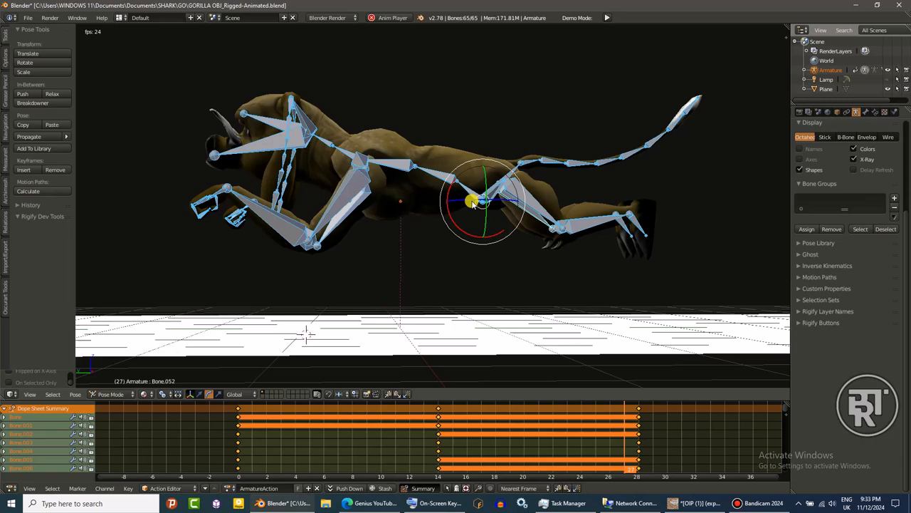
# - Key passing poses at frames 7 and 21, including a twist with the tail curled up
pyautogui.click(284, 425)
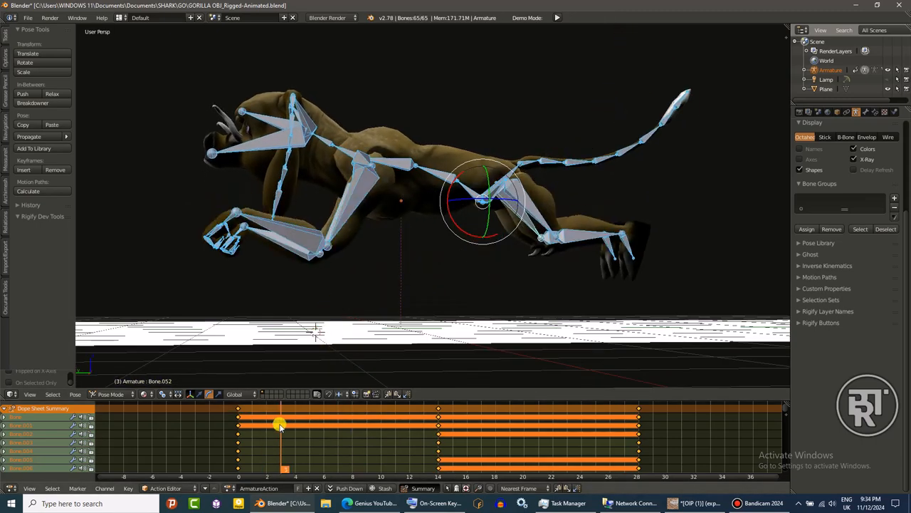
pyautogui.moveTo(483, 203); pyautogui.dragTo(455, 198)
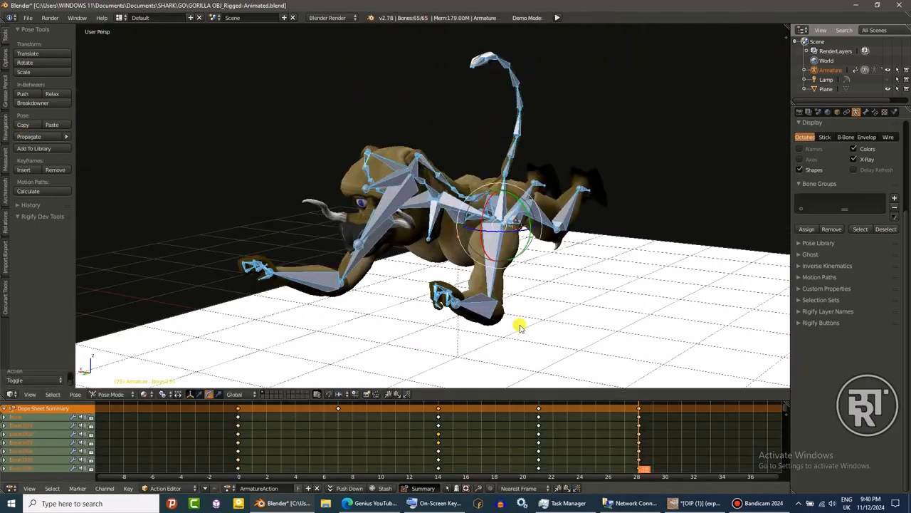
# - Adjust hind leg bones and key in-between poses at frames 4, 9, 10 and 18
pyautogui.click(558, 17)
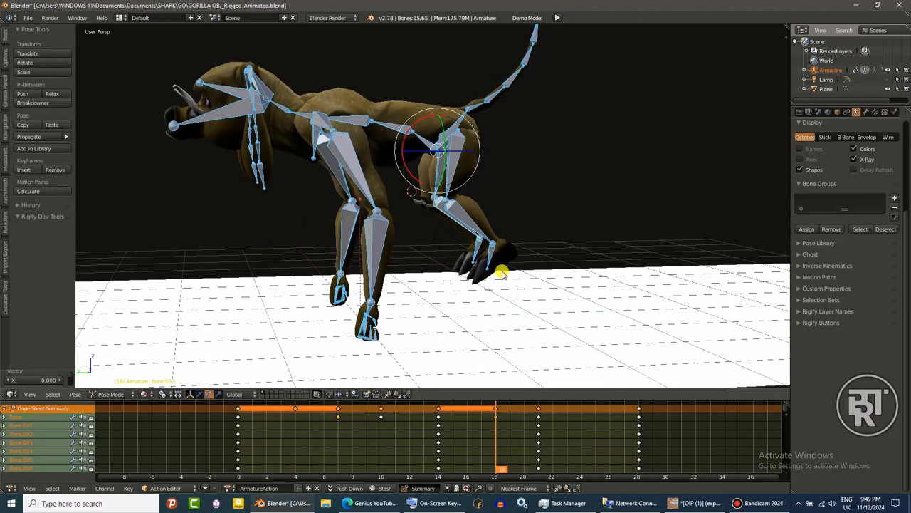
pyautogui.click(344, 441)
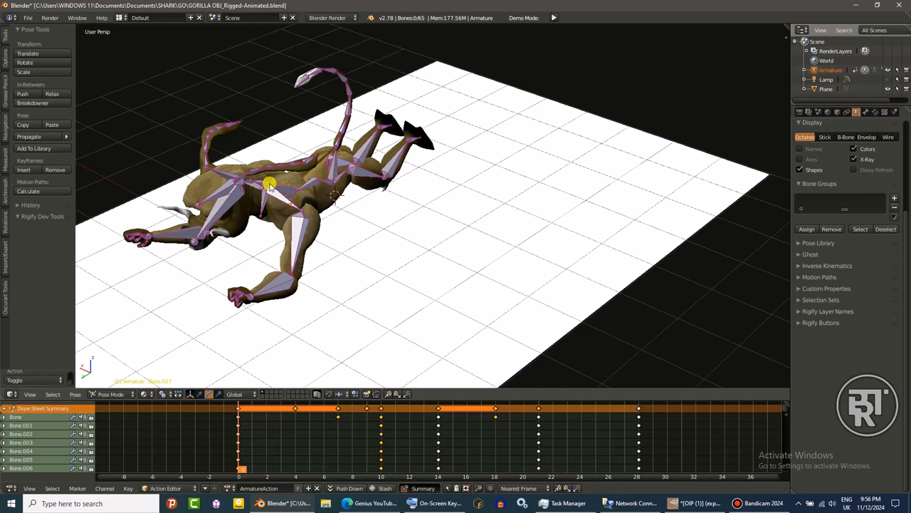
# - With Auto Keying on, rework leg poses at frames 18 and 10, then pose frame 24
pyautogui.moveTo(271, 183); pyautogui.dragTo(235, 207)
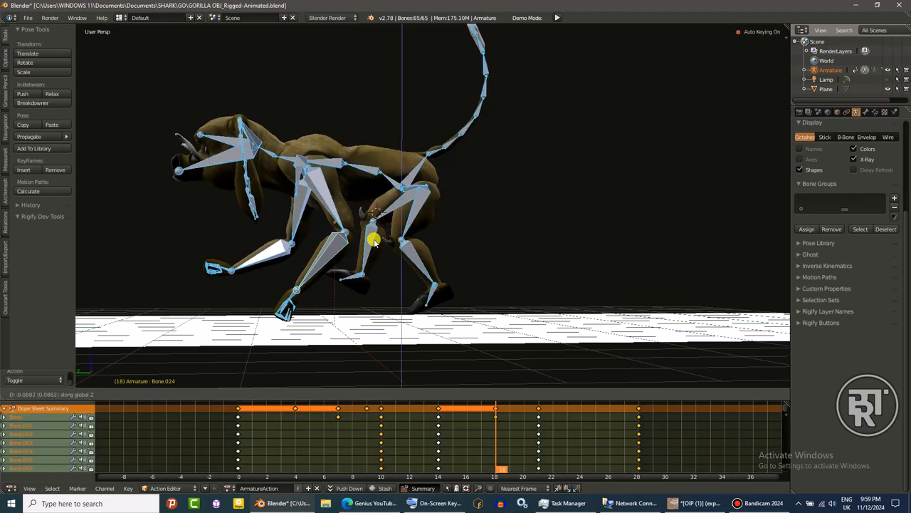
pyautogui.click(298, 408)
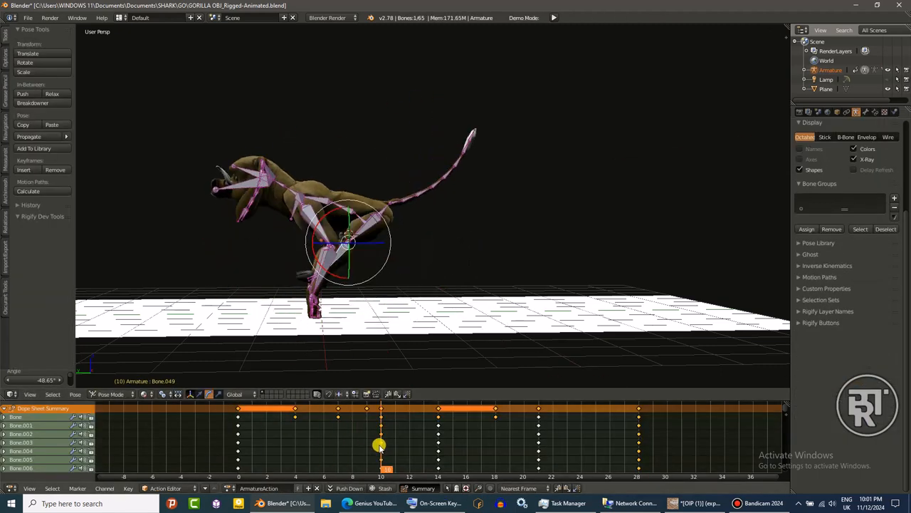
pyautogui.moveTo(349, 242); pyautogui.dragTo(324, 267)
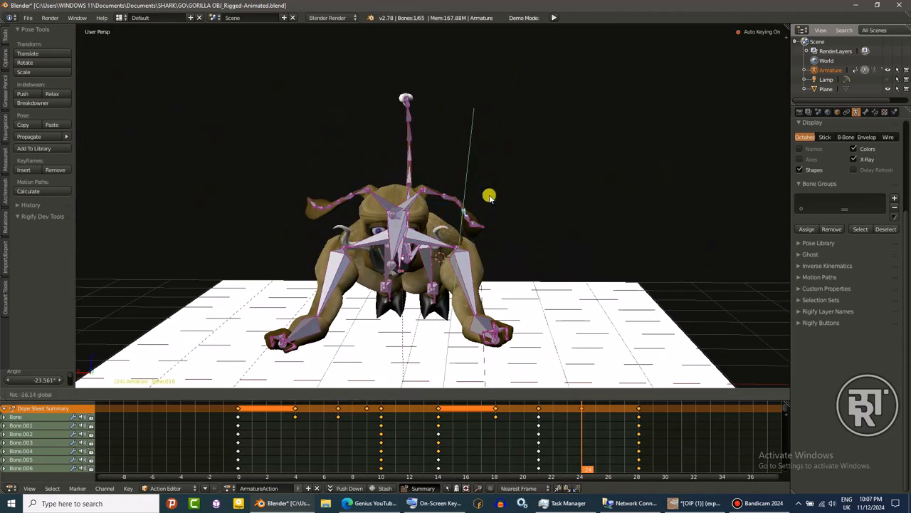
# - Finish the frame 24 key, then switch the armature's action to Walk_Action
pyautogui.moveTo(490, 196); pyautogui.dragTo(354, 216)
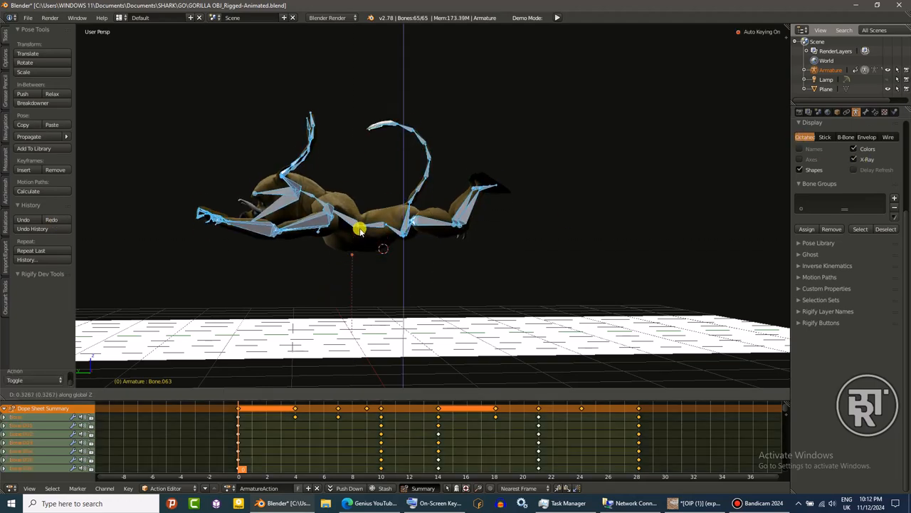
pyautogui.click(558, 18)
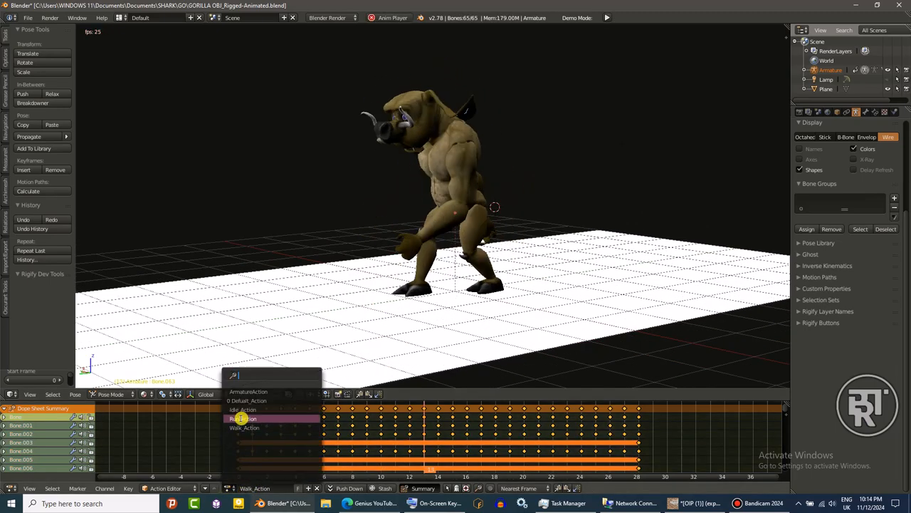
# - Assign Run_Action to the armature from the Action Editor dropdown
pyautogui.click(245, 410)
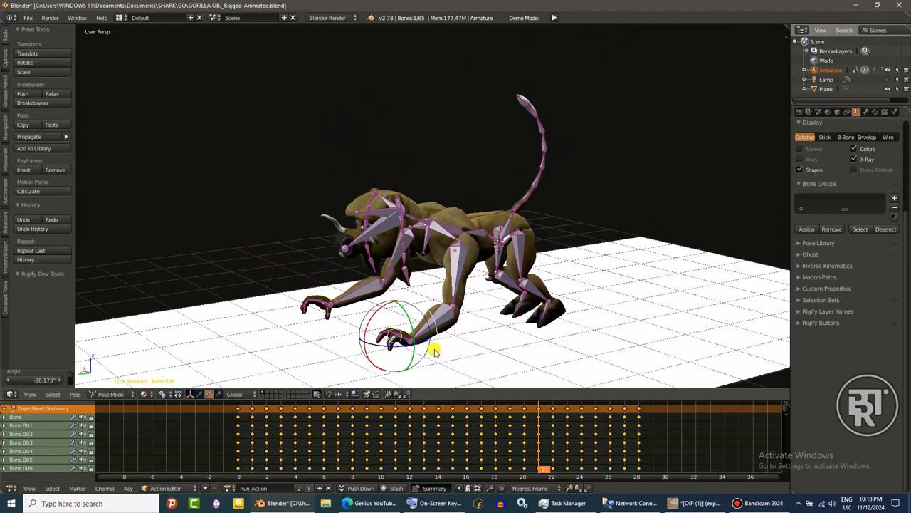
# - Play back the looping run cycle
pyautogui.click(554, 17)
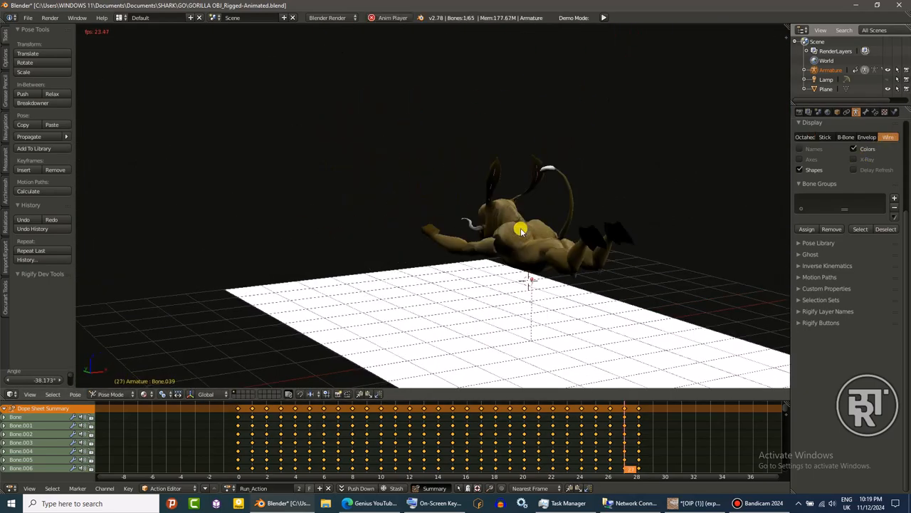